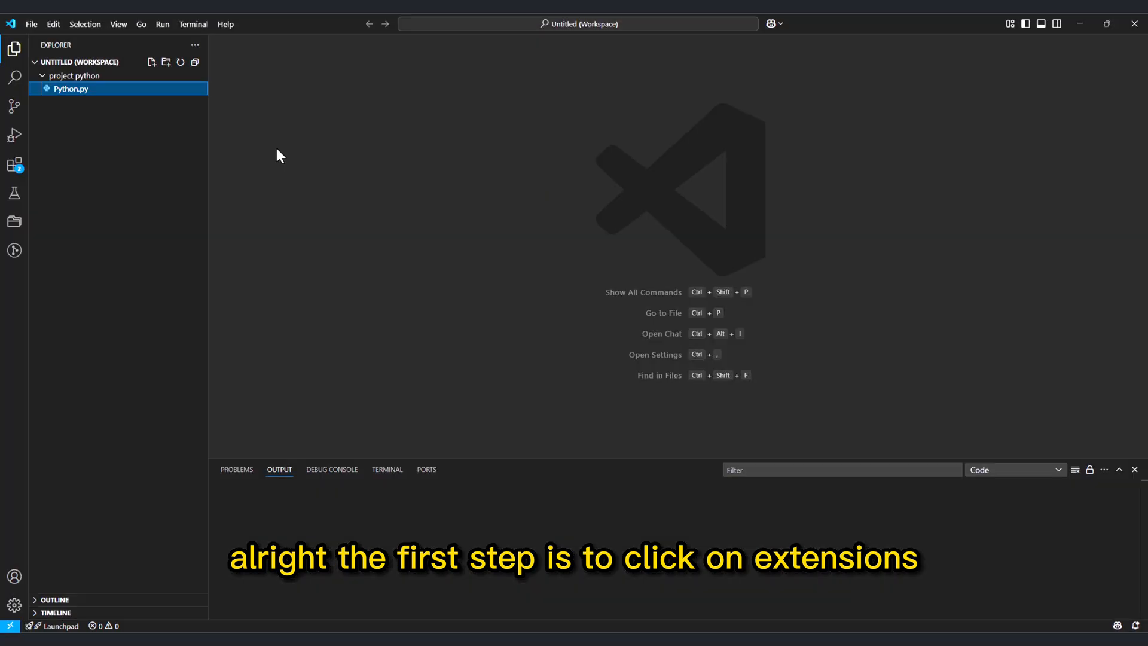
# Search the Extensions marketplace for 'github copilot'.
pyautogui.click(14, 165)
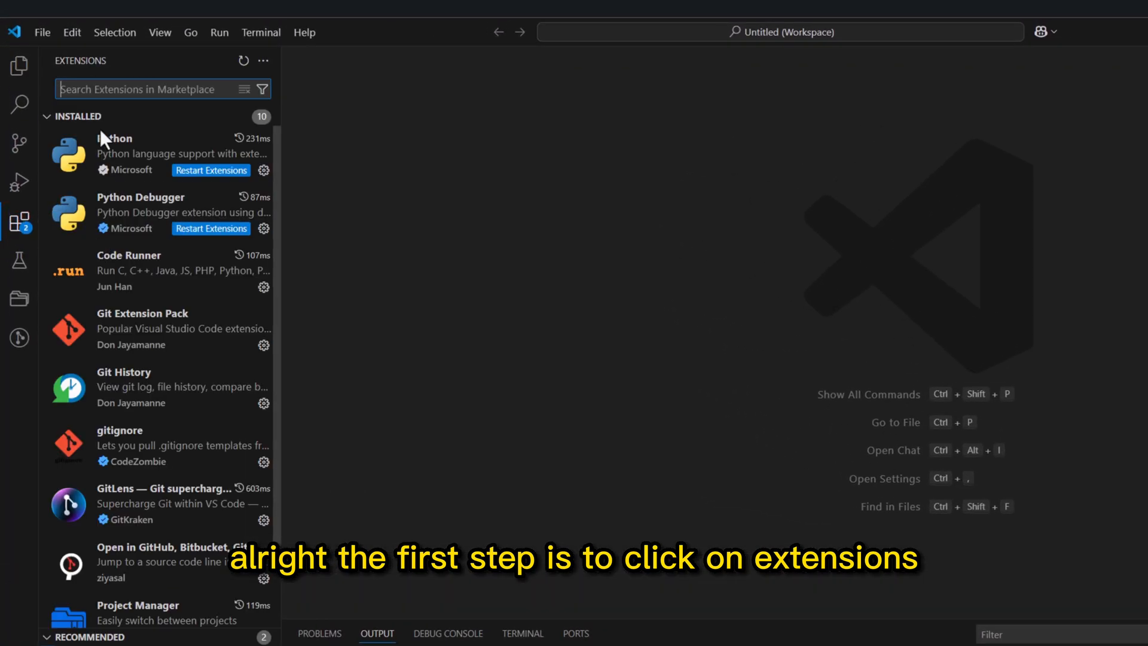
pyautogui.write('github copilot')
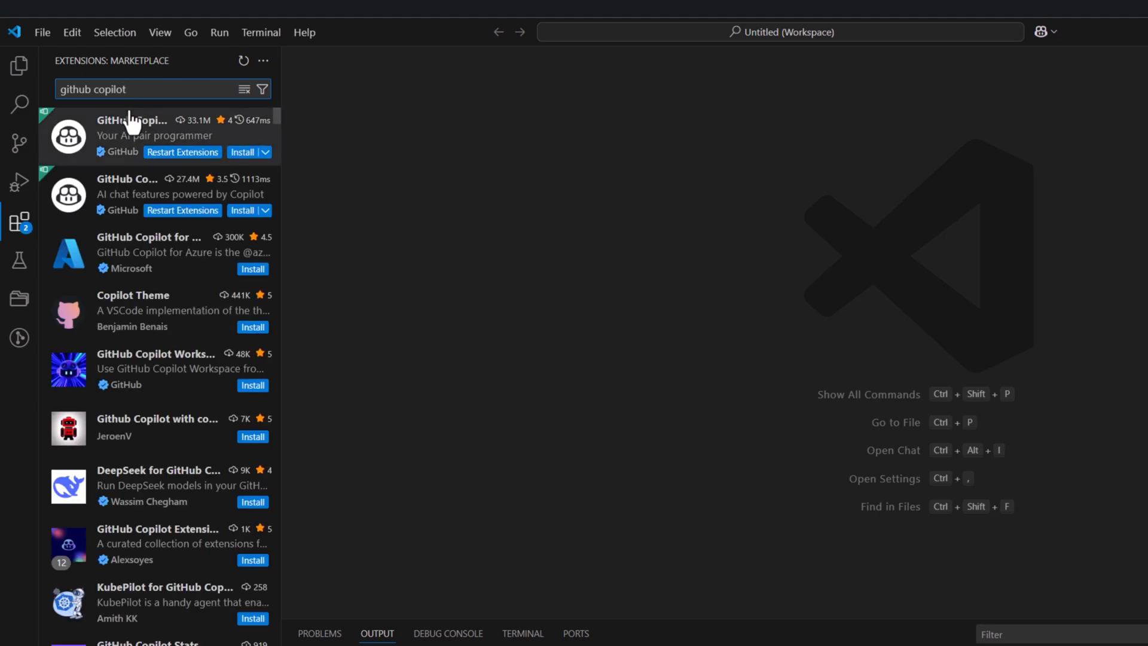
# Install the GitHub Copilot extension from its marketplace details page.
pyautogui.click(132, 135)
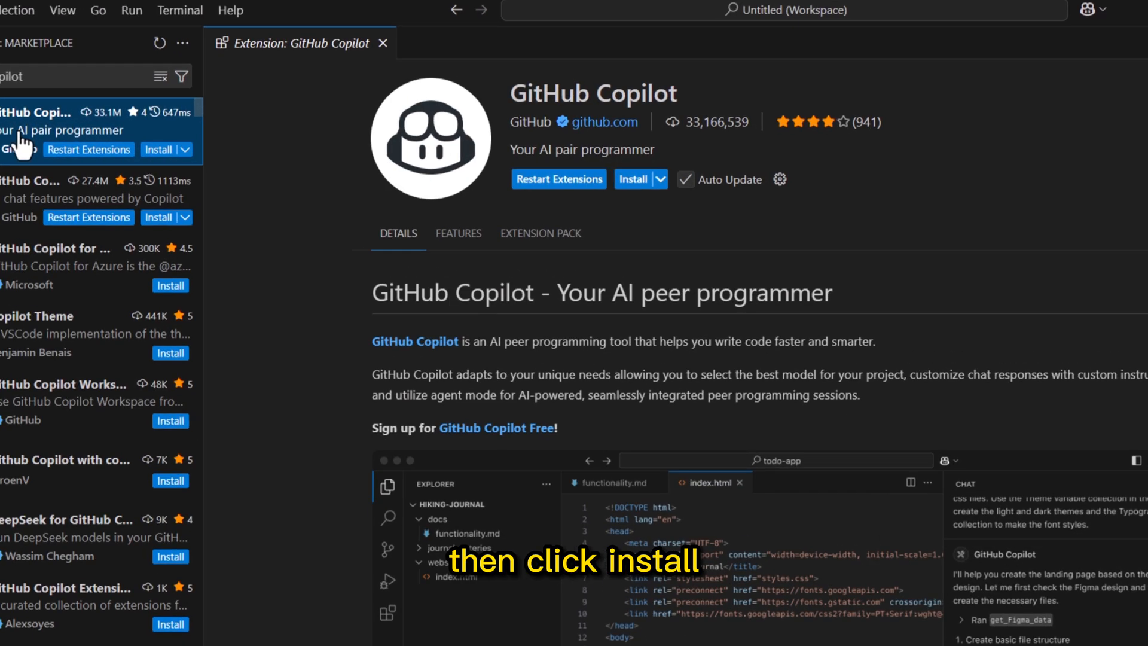
pyautogui.click(632, 179)
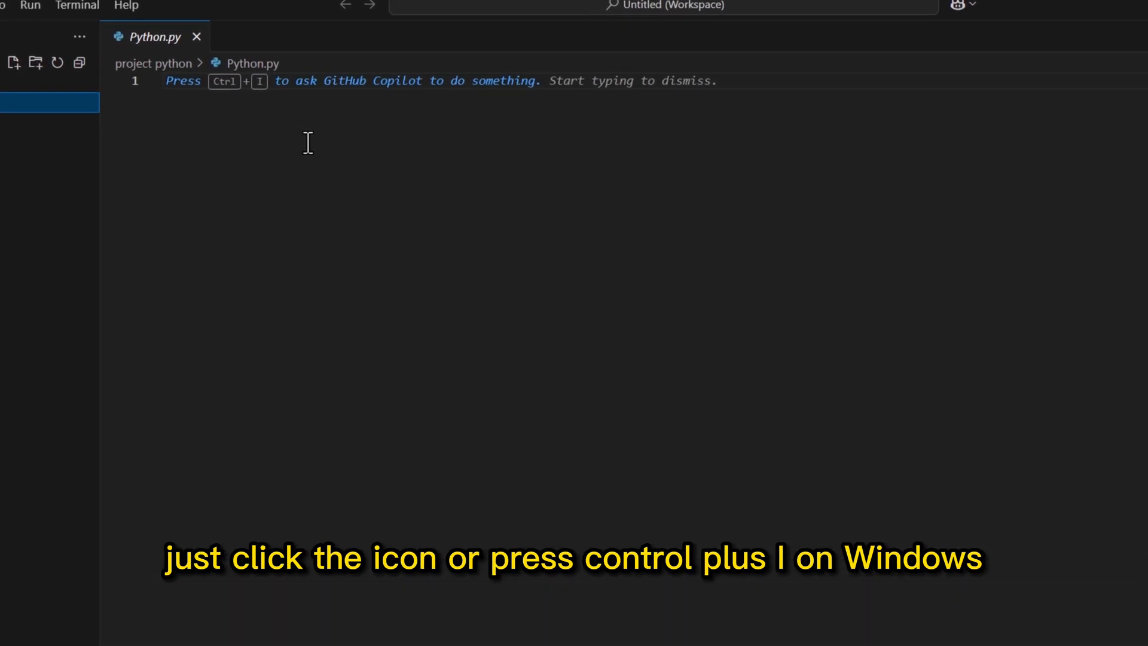
# Ask Copilot inline chat to 'write something' and get a Hello World Python script.
pyautogui.press('Ctrl+I')
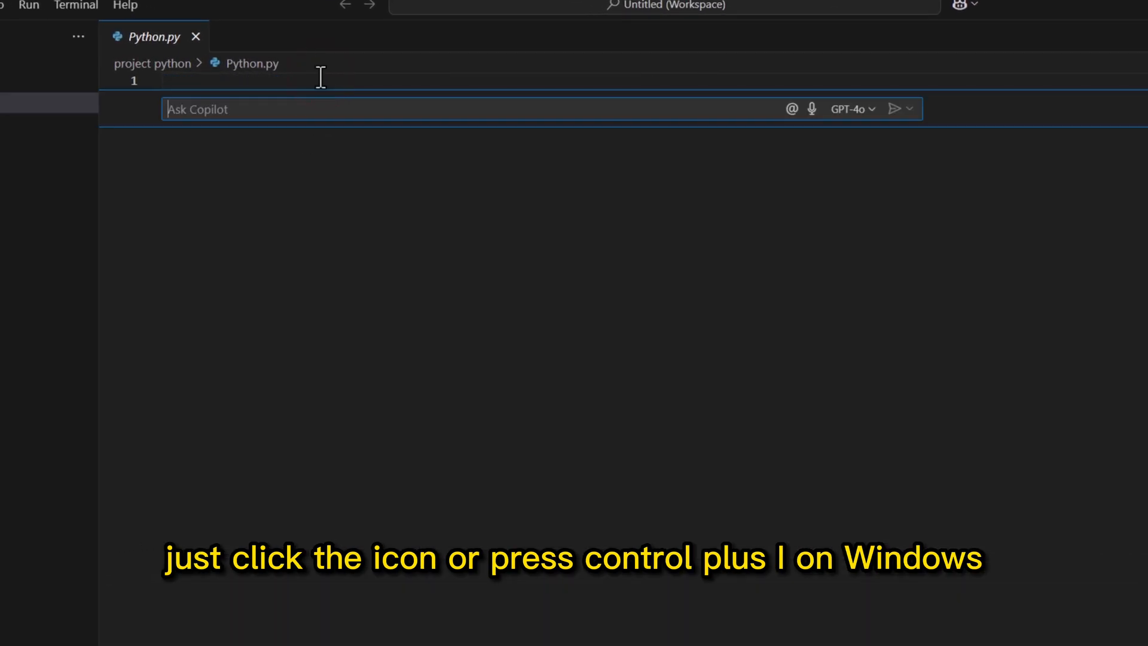
pyautogui.write('w')
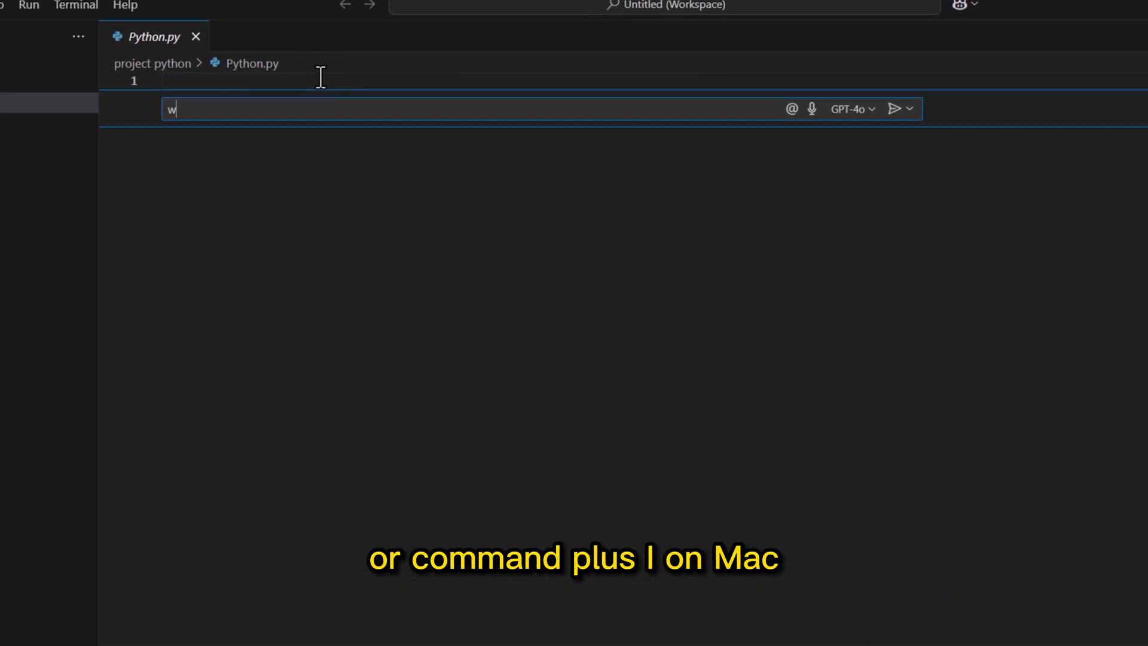
pyautogui.write('rite somethi')
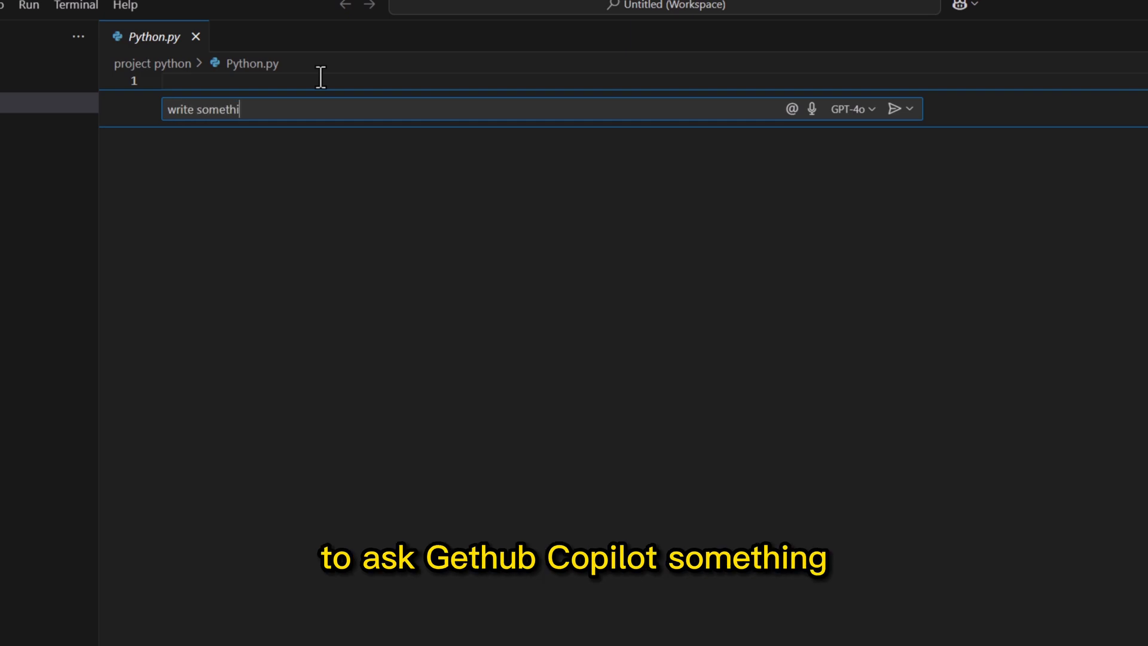
pyautogui.click(894, 108)
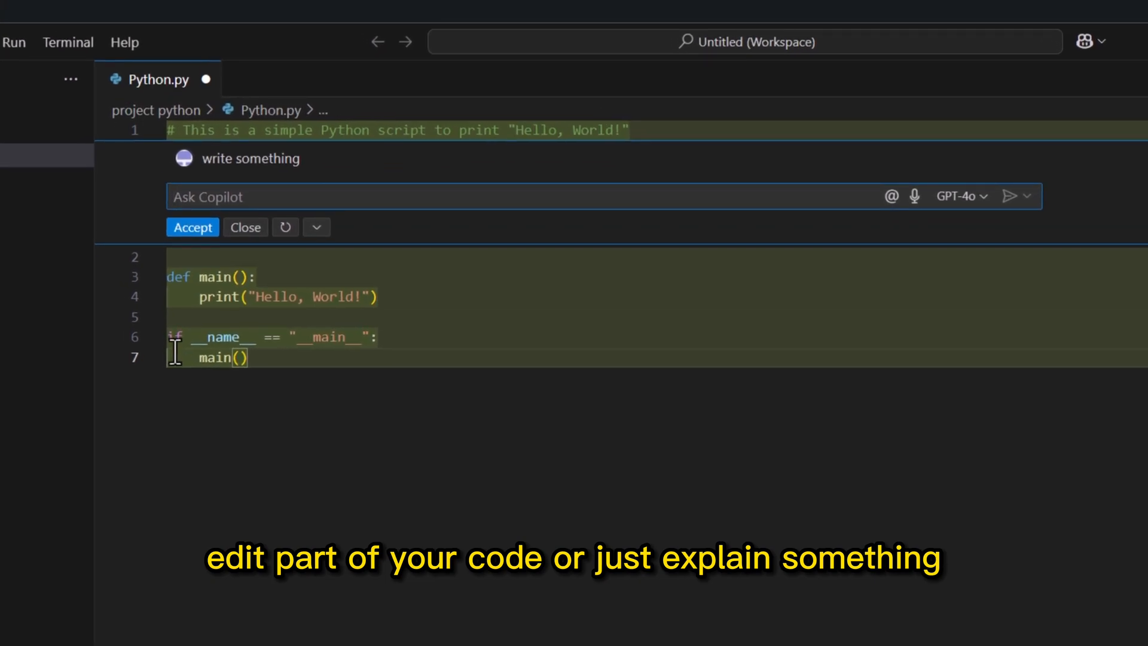
# Ask Copilot to 'improve this' and apply the edit to the generated code.
pyautogui.write('improve th')
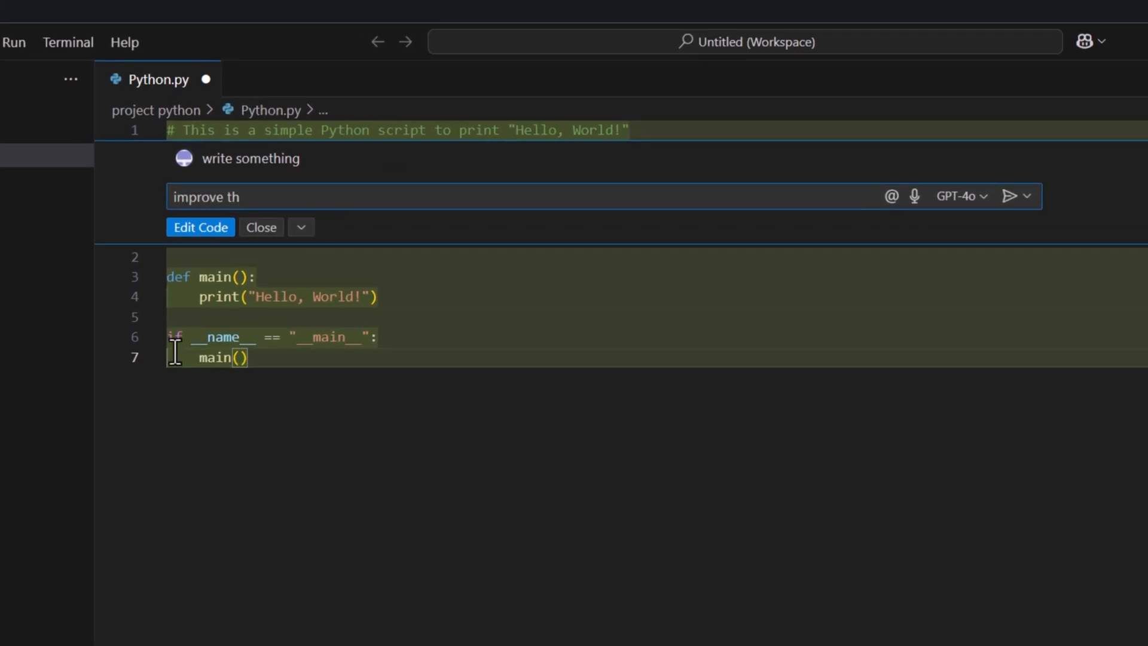
pyautogui.click(199, 227)
pyautogui.write('#w')
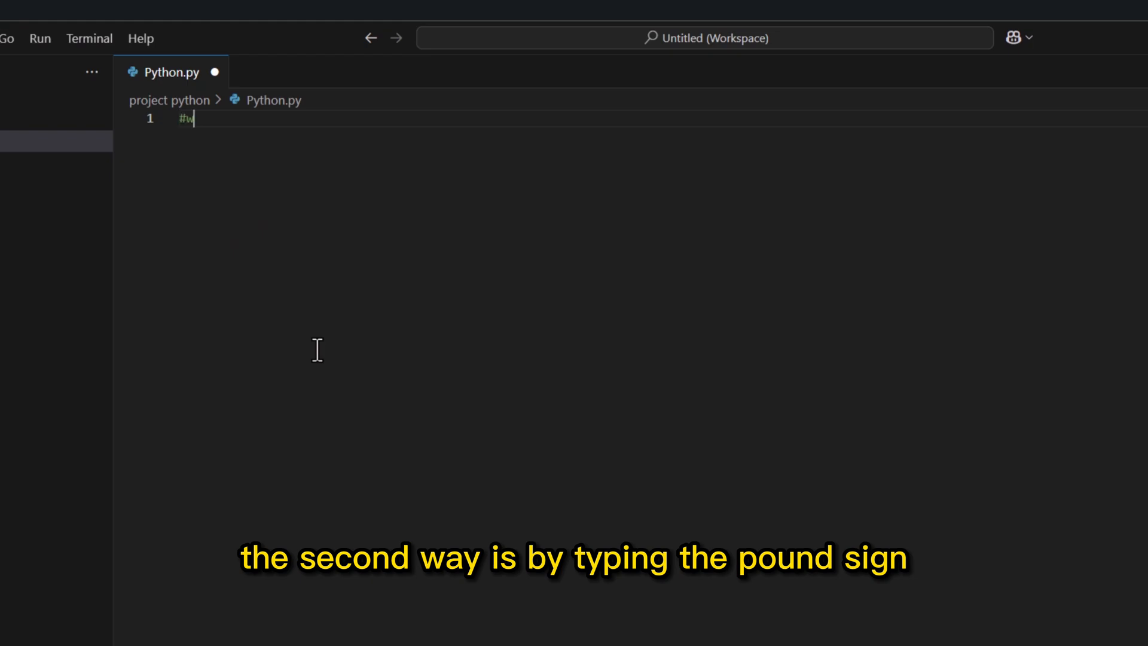
# Comment-prompt a customizable greeting function taking a name, and accept Copilot's suggestion.
pyautogui.write('rite')
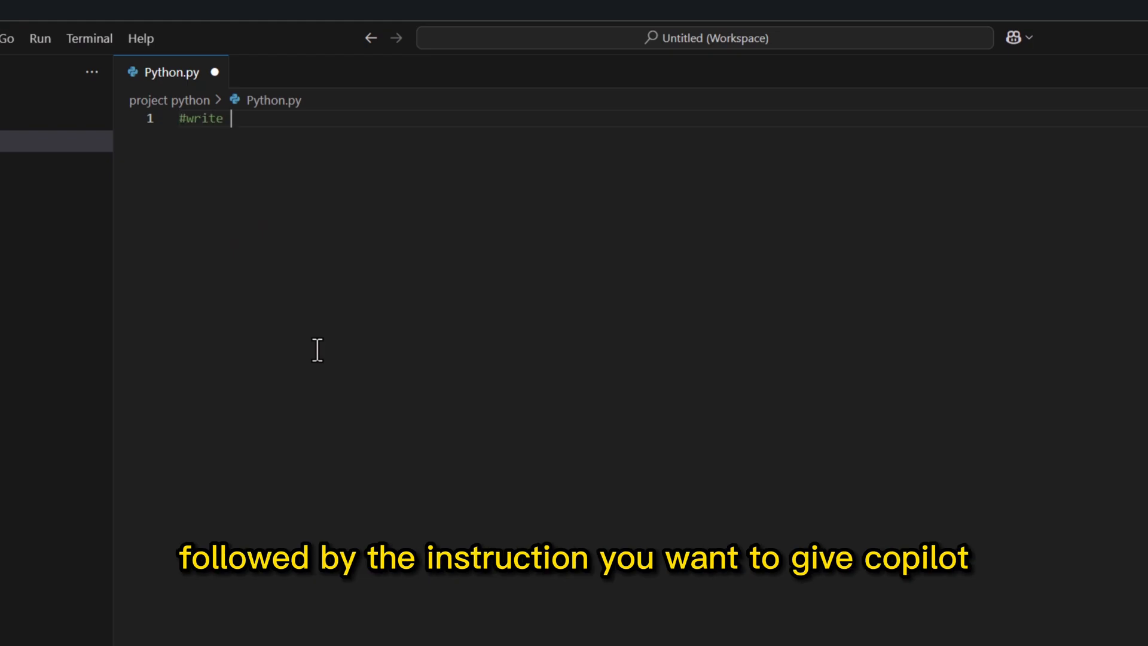
pyautogui.write('a customizable greeting function that takes a name as an argument and prints a personalized message.')
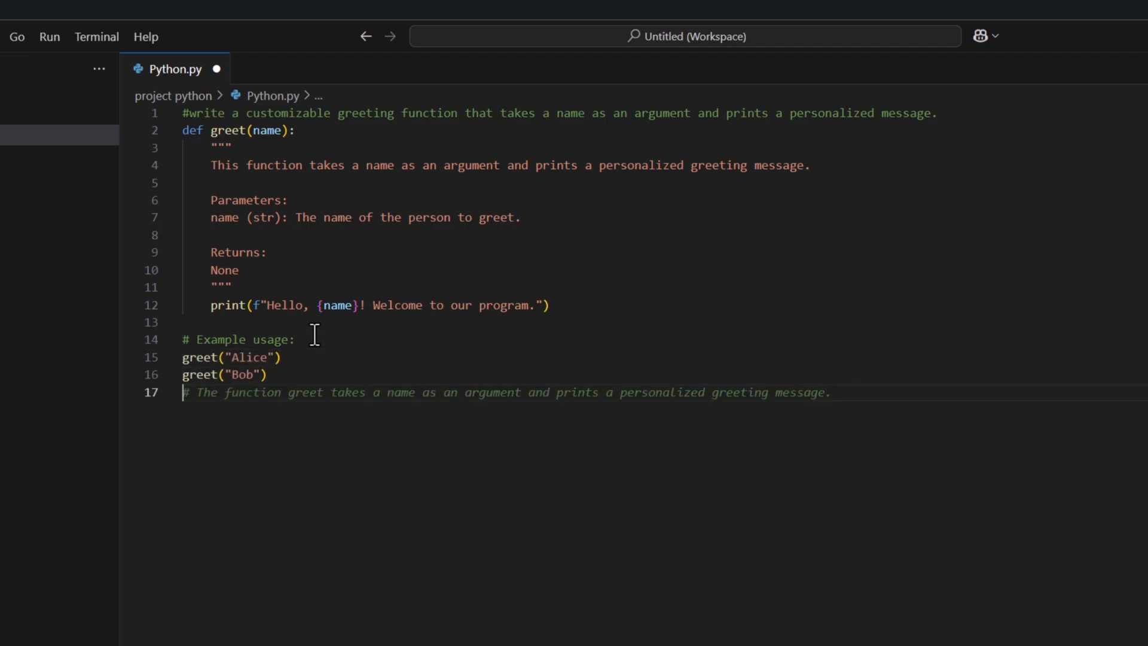
pyautogui.press('Tab')
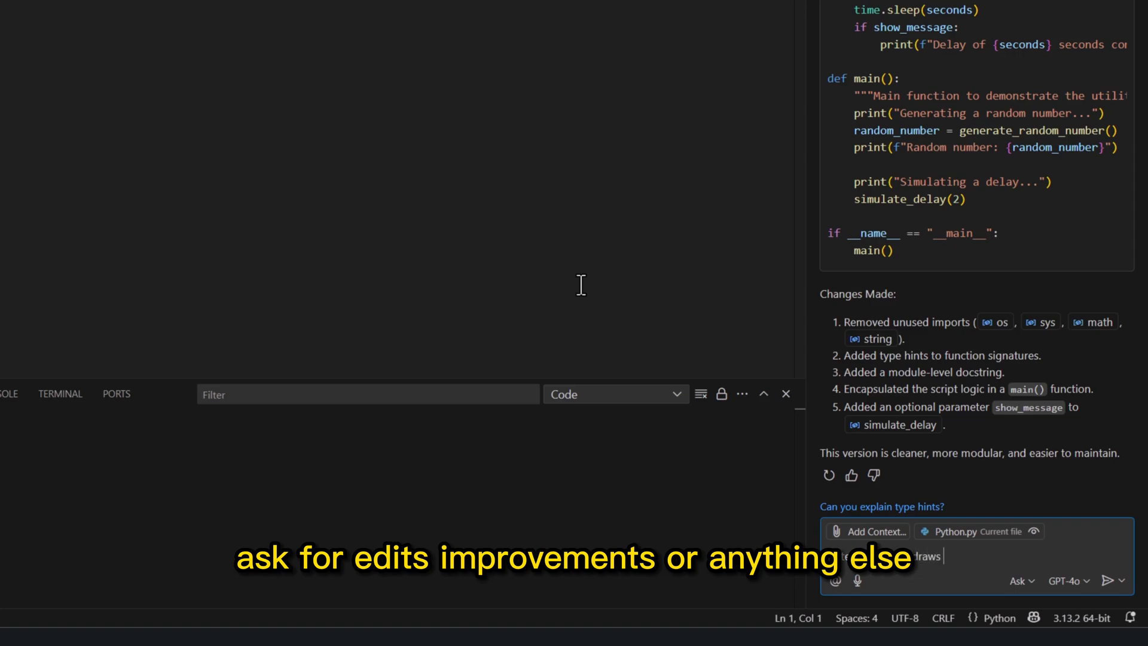
# Start a side-chat request for code that draws a Christmas-themed picture.
pyautogui.write('write a code that draws a christ')
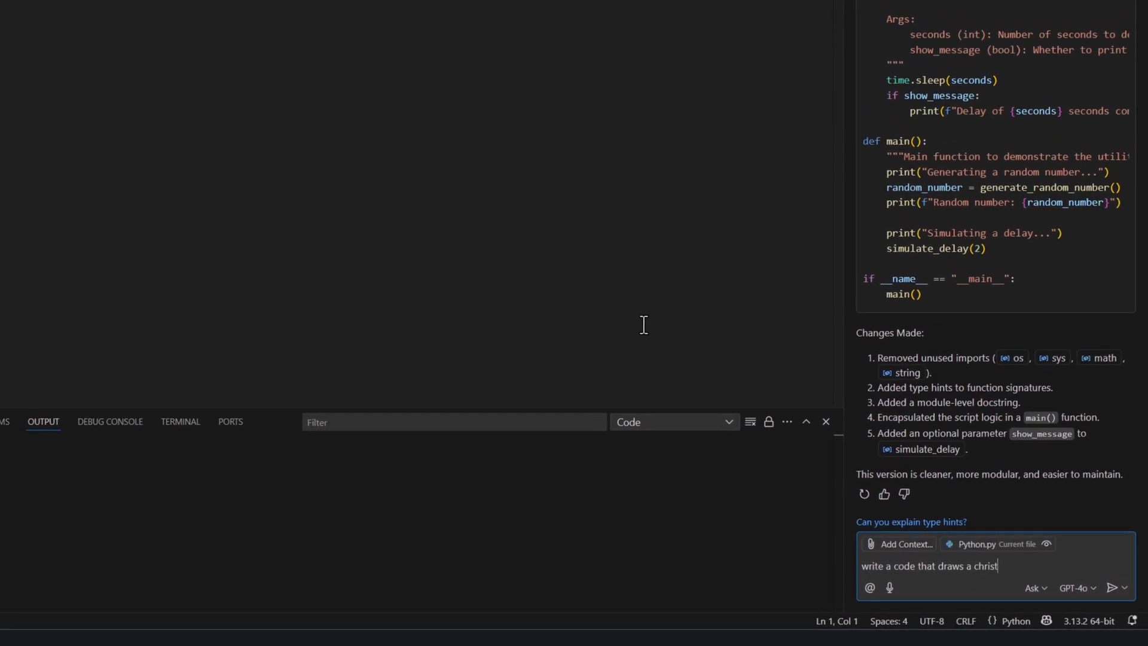